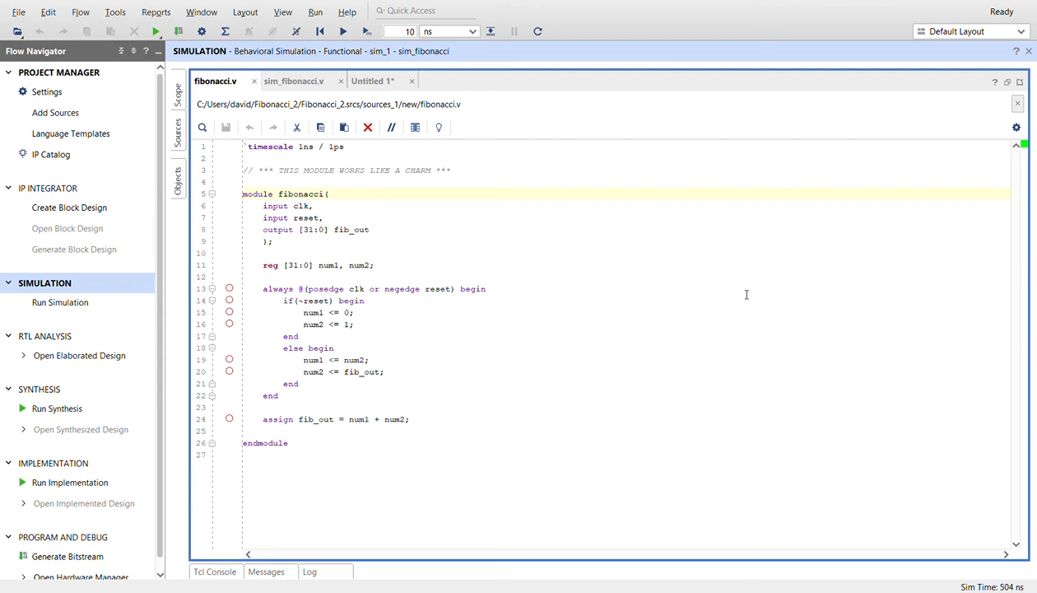
pyautogui.moveTo(823, 276)
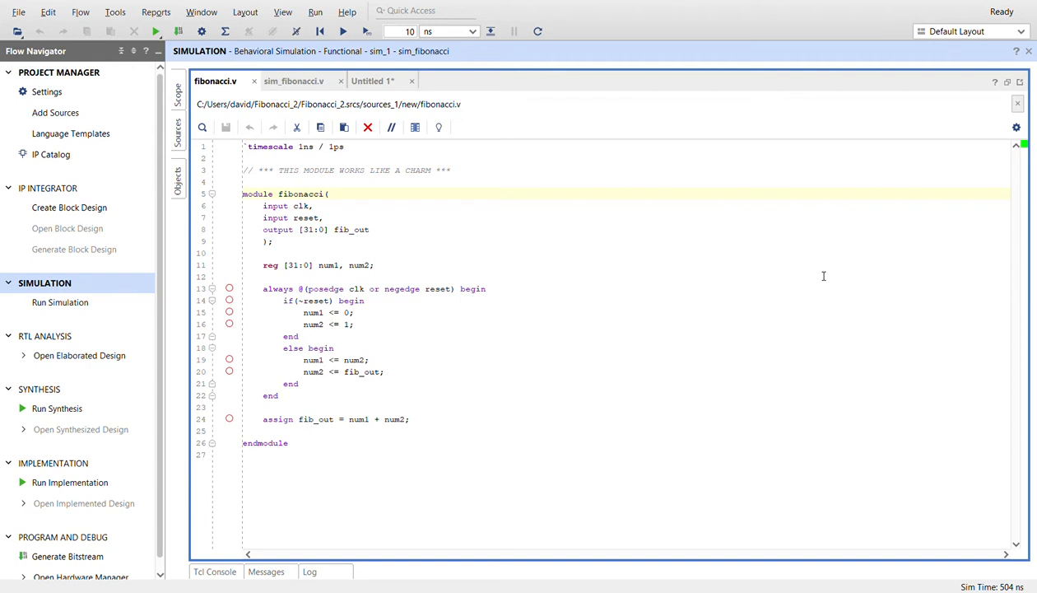
pyautogui.moveTo(802, 217)
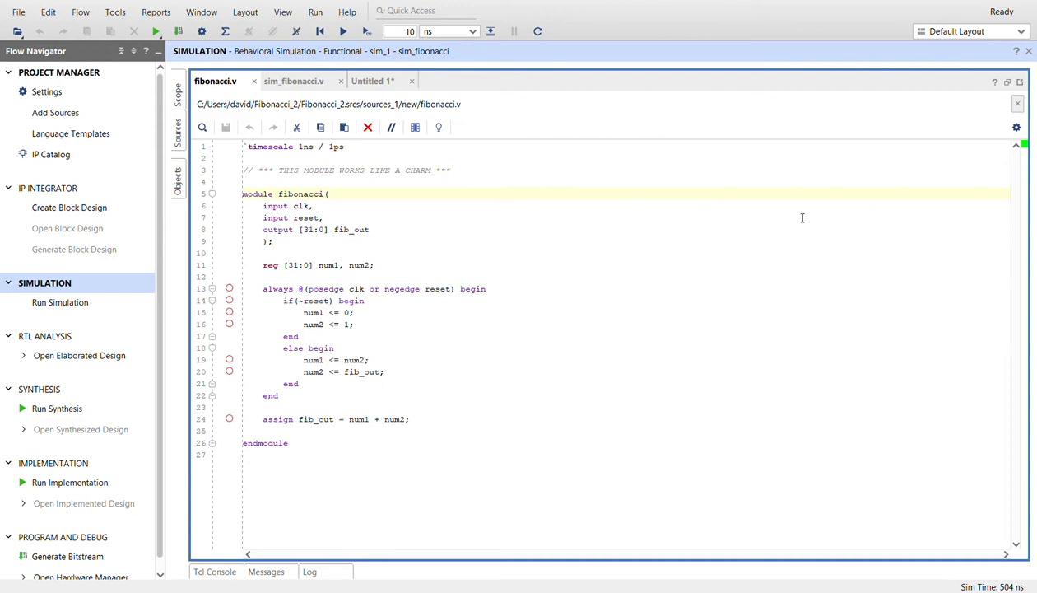
pyautogui.moveTo(557, 270)
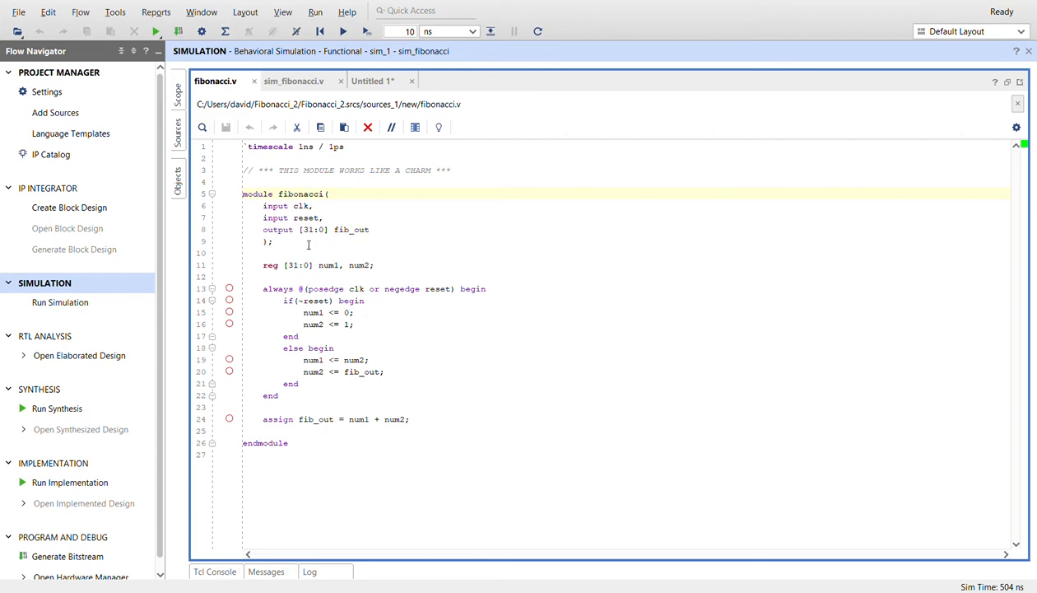
pyautogui.moveTo(457, 264)
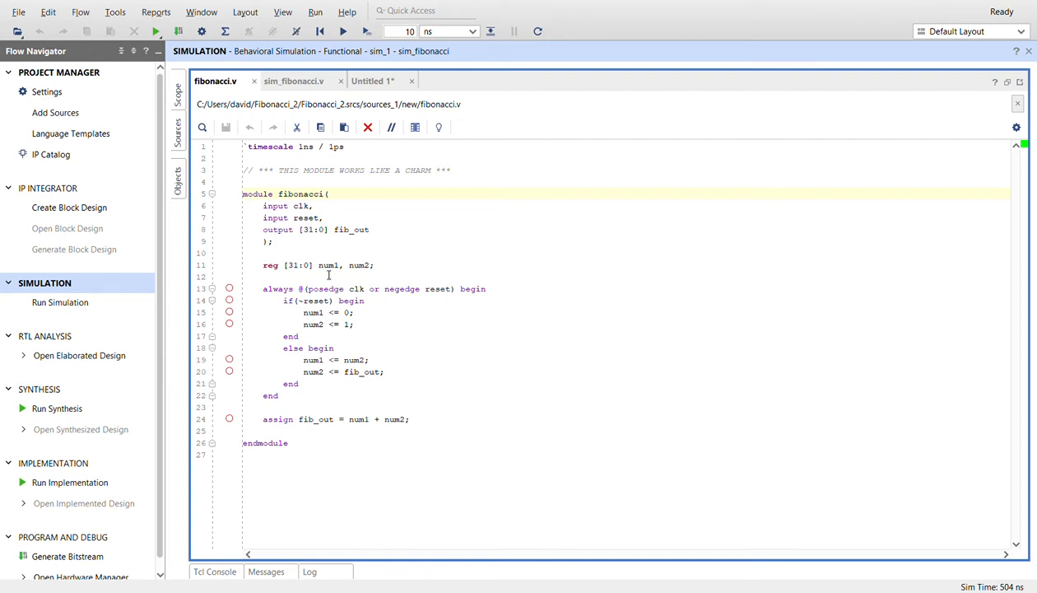
pyautogui.moveTo(305, 312)
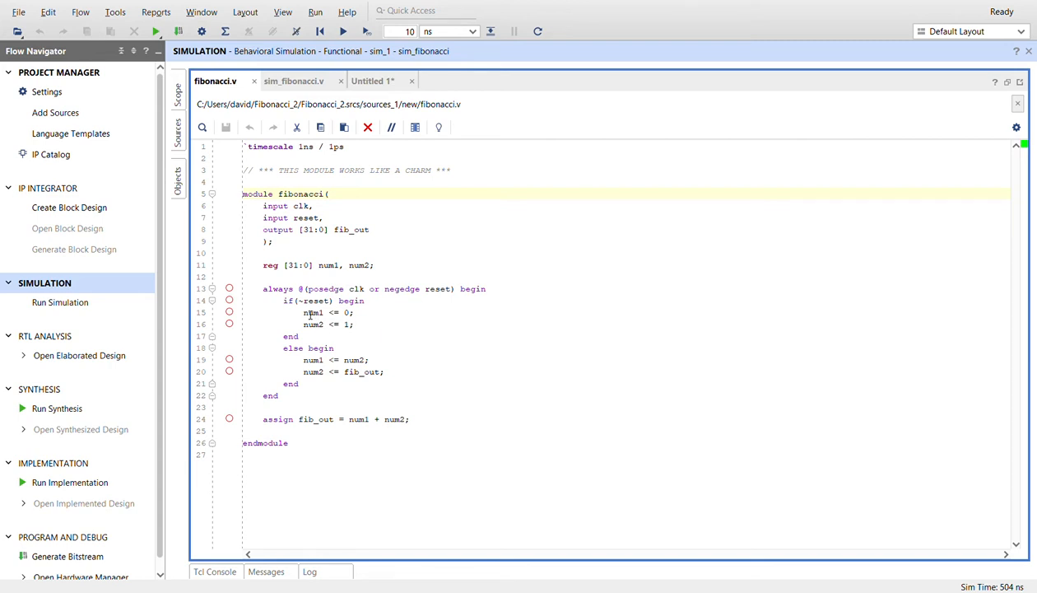
pyautogui.moveTo(362, 317)
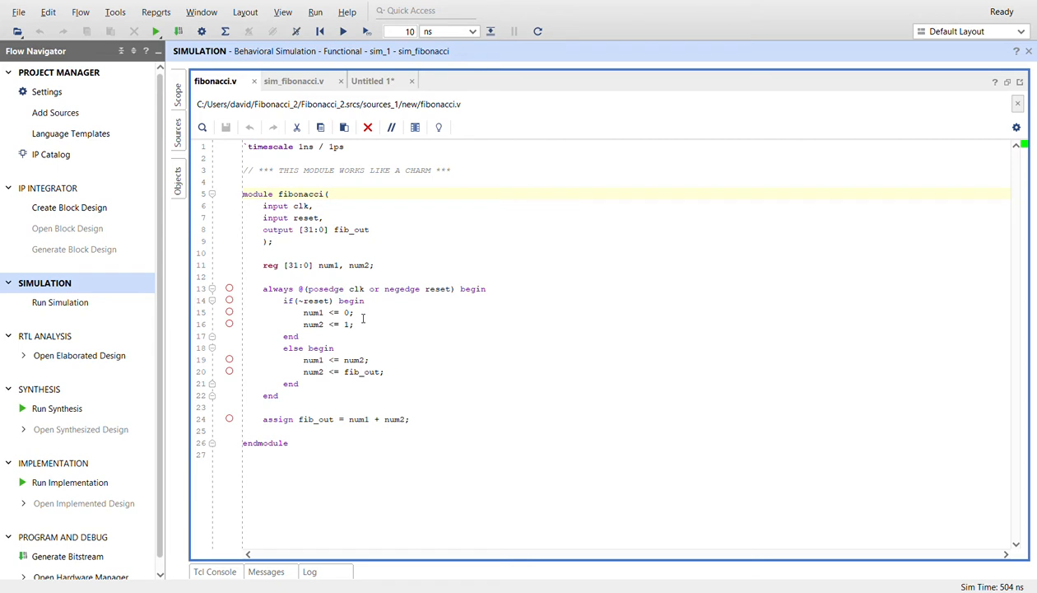
pyautogui.moveTo(365, 330)
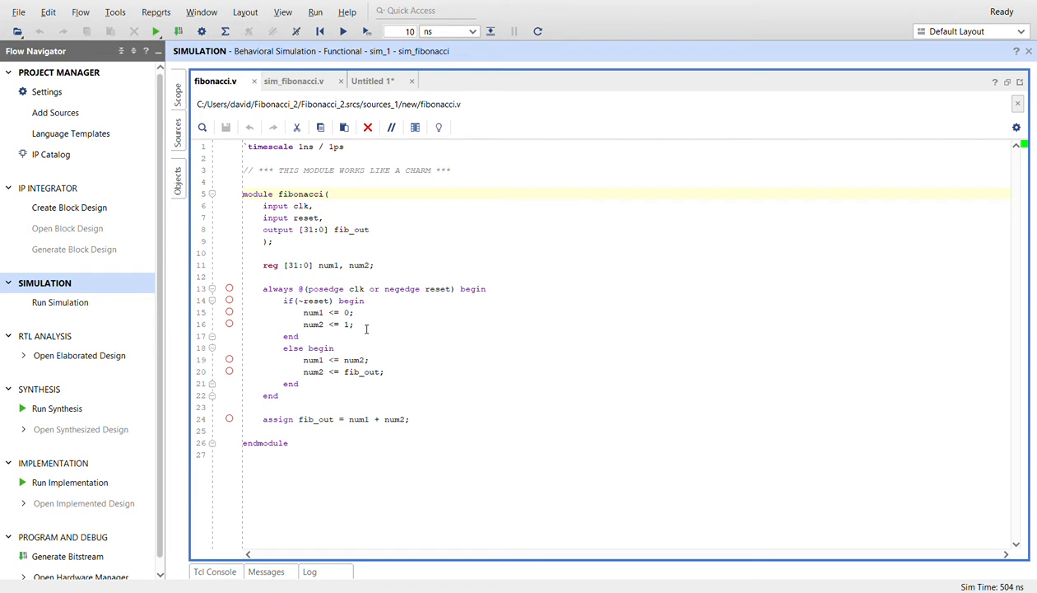
pyautogui.moveTo(366, 329)
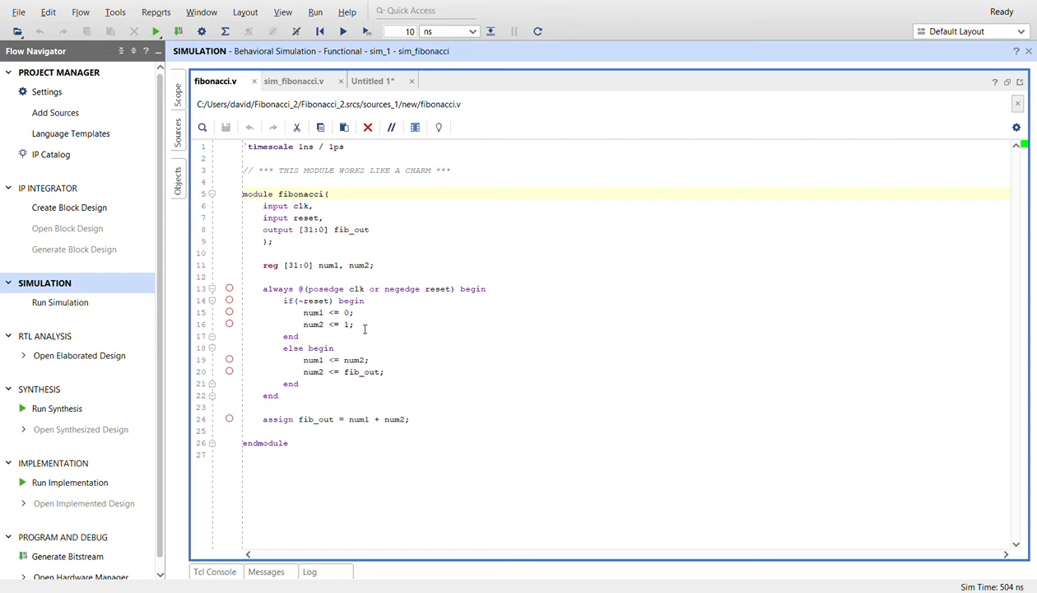
pyautogui.moveTo(451, 339)
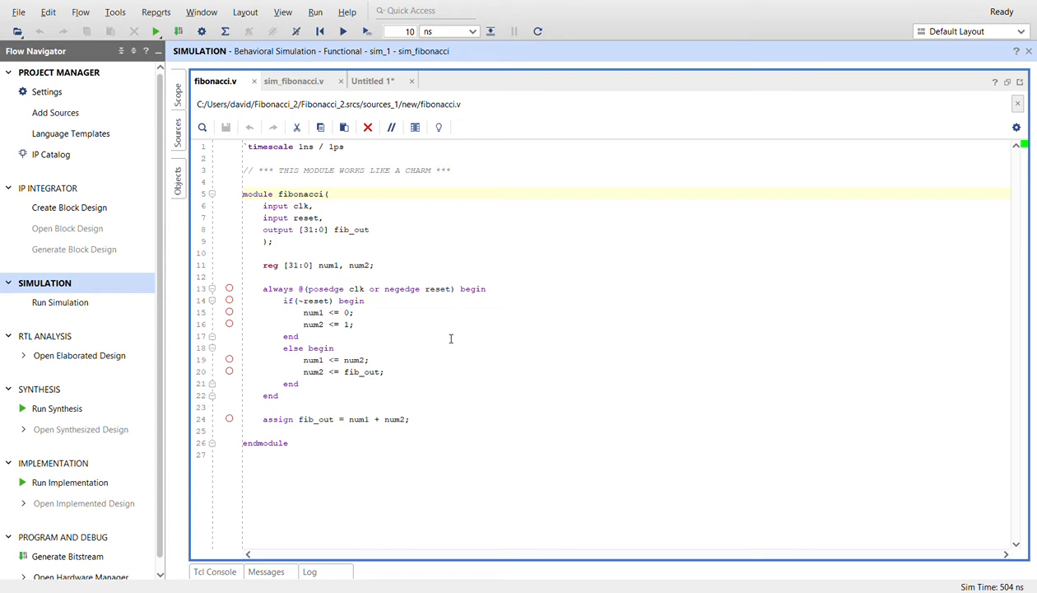
pyautogui.moveTo(365, 365)
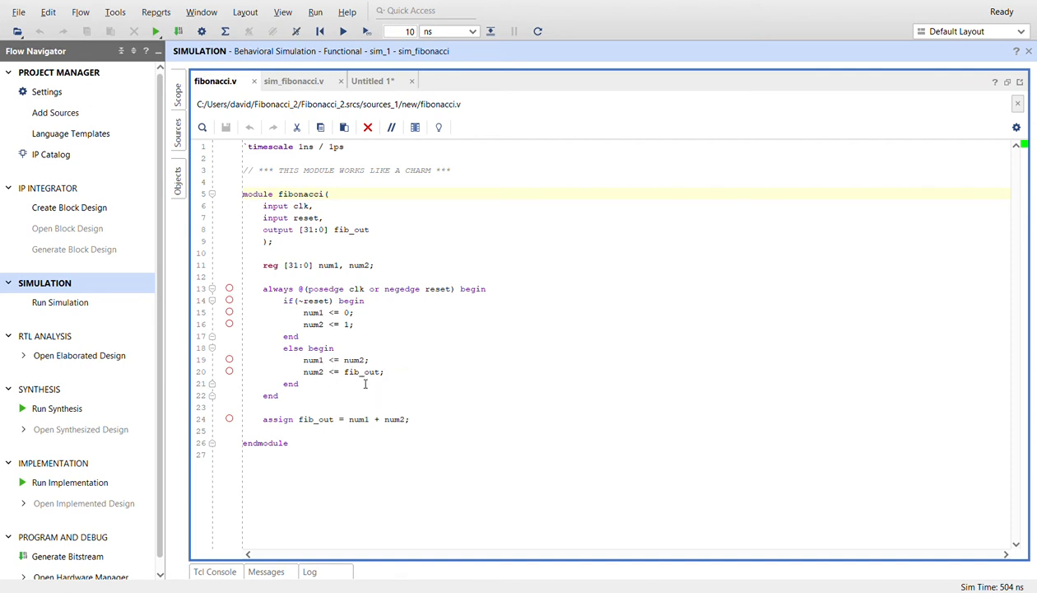
pyautogui.moveTo(365, 382)
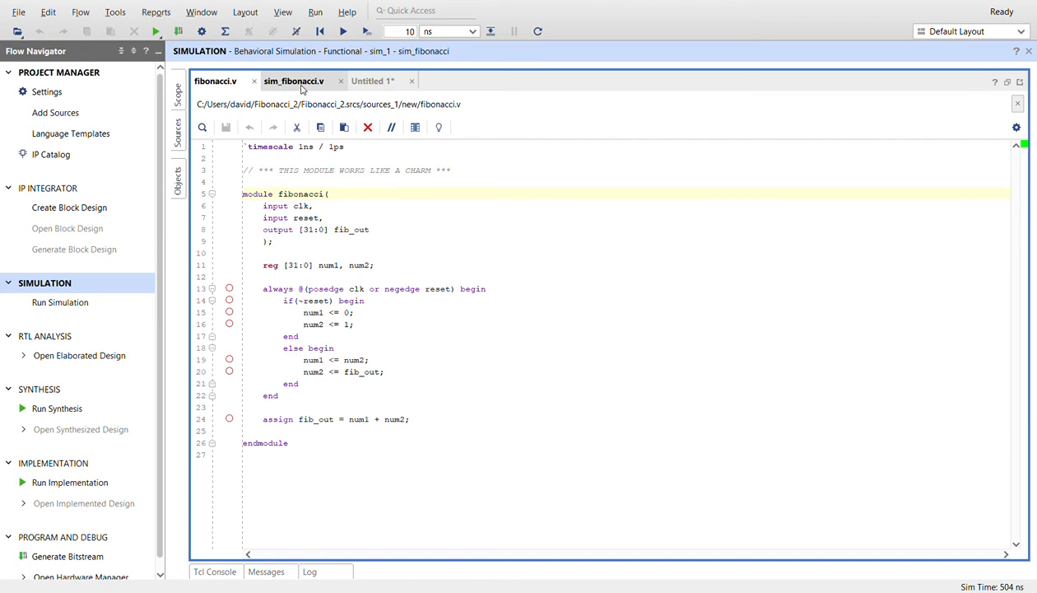
# - Switch to the sim_fibonacci.v testbench source that releases reset at 4 ns and stops at 500 ns
pyautogui.click(293, 81)
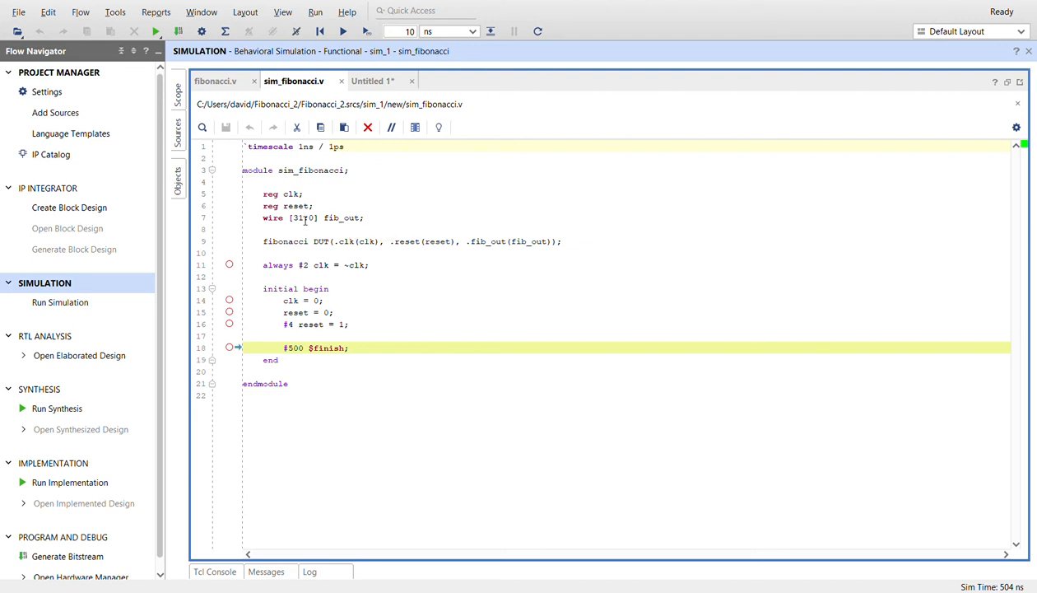
pyautogui.moveTo(334, 255)
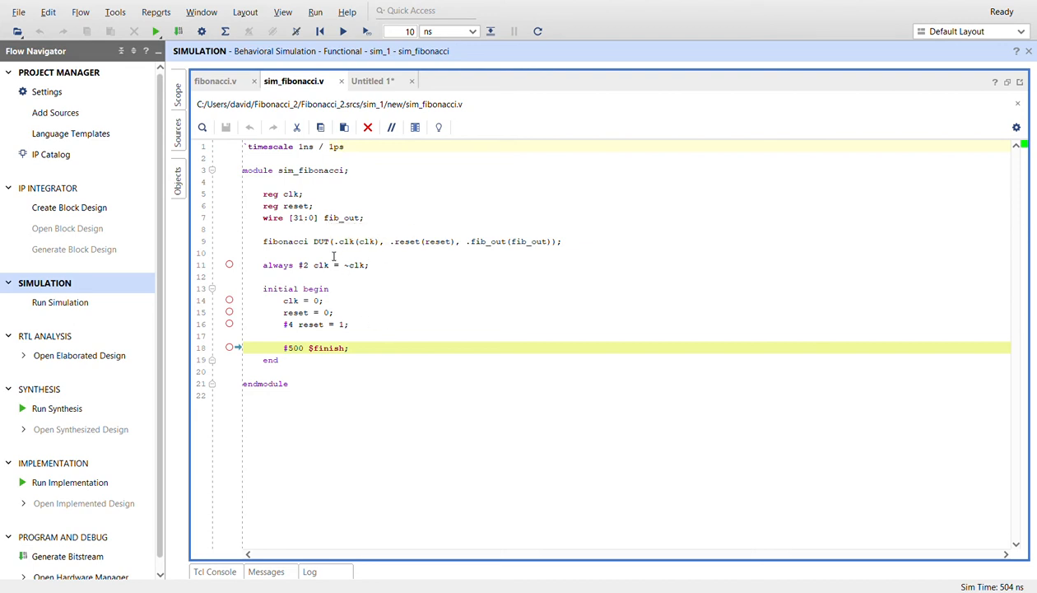
pyautogui.moveTo(509, 253)
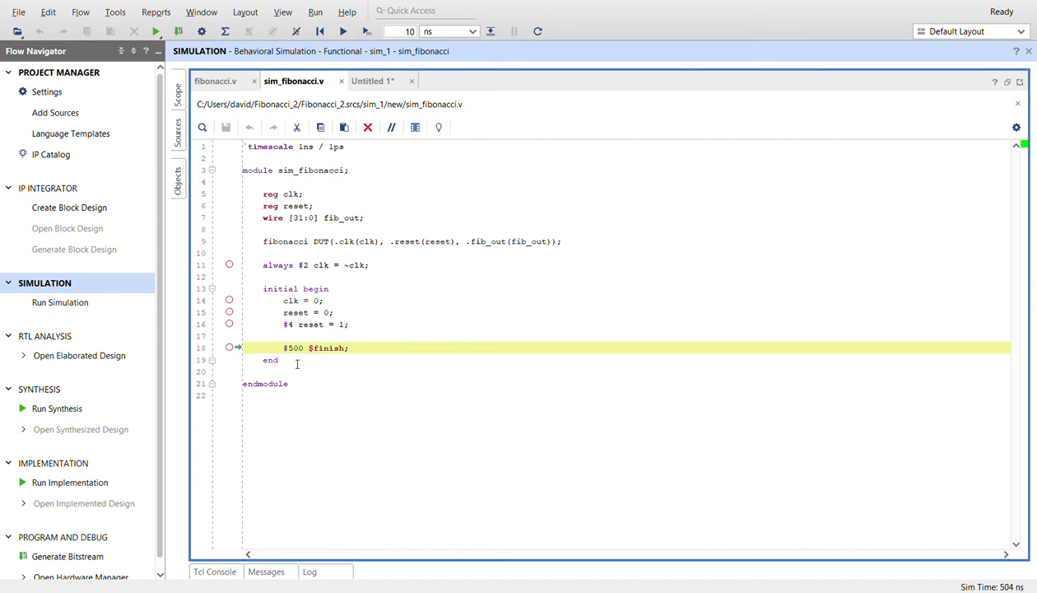
pyautogui.moveTo(334, 364)
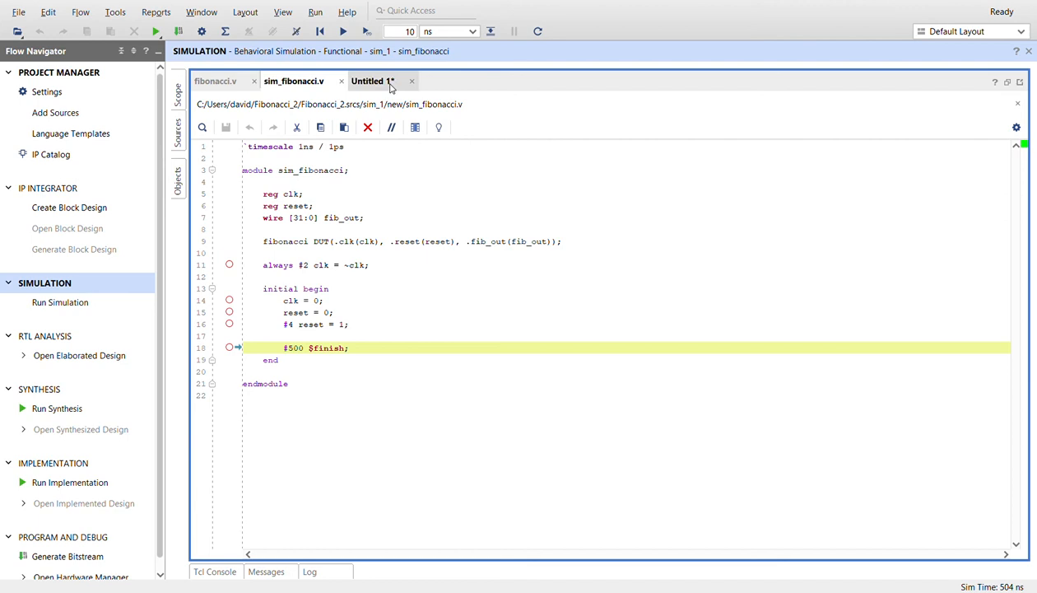
# - Inspect the Untitled 1 waveform of fib_out stepping through Fibonacci values, then return to fibonacci.v
pyautogui.click(372, 80)
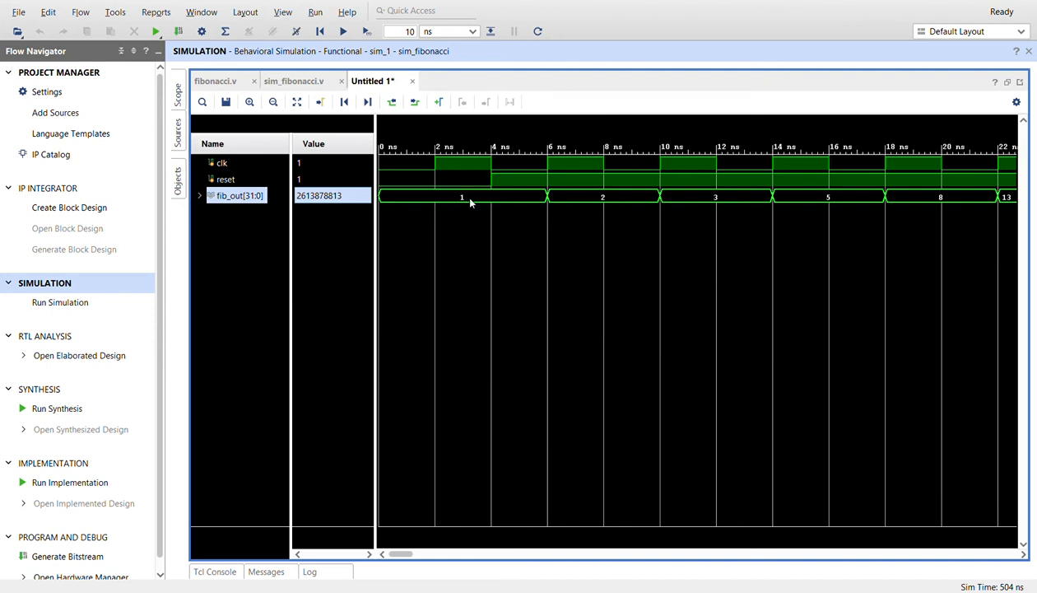
pyautogui.moveTo(481, 170)
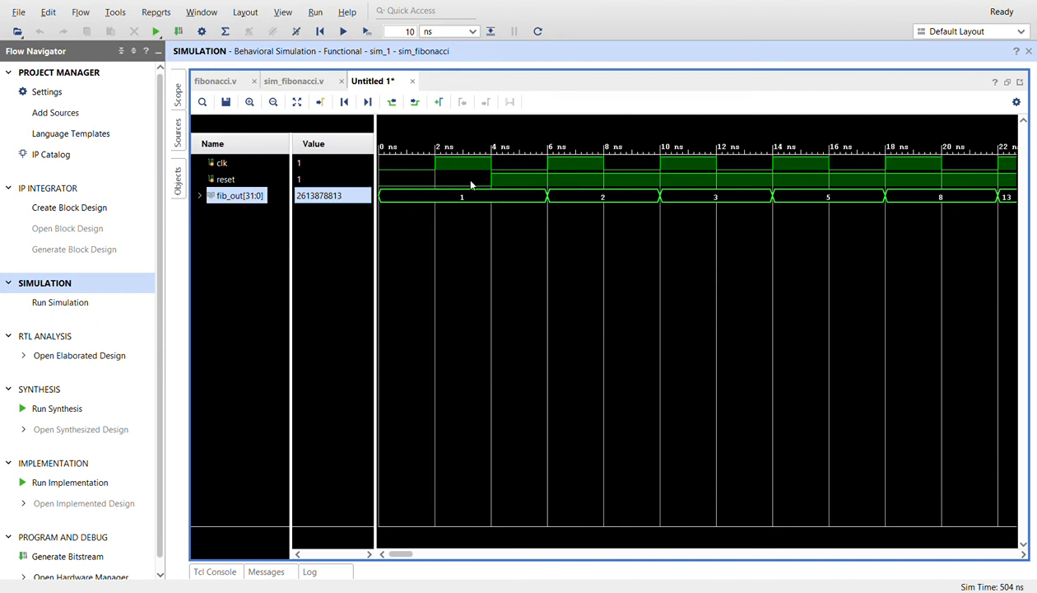
pyautogui.moveTo(490, 155)
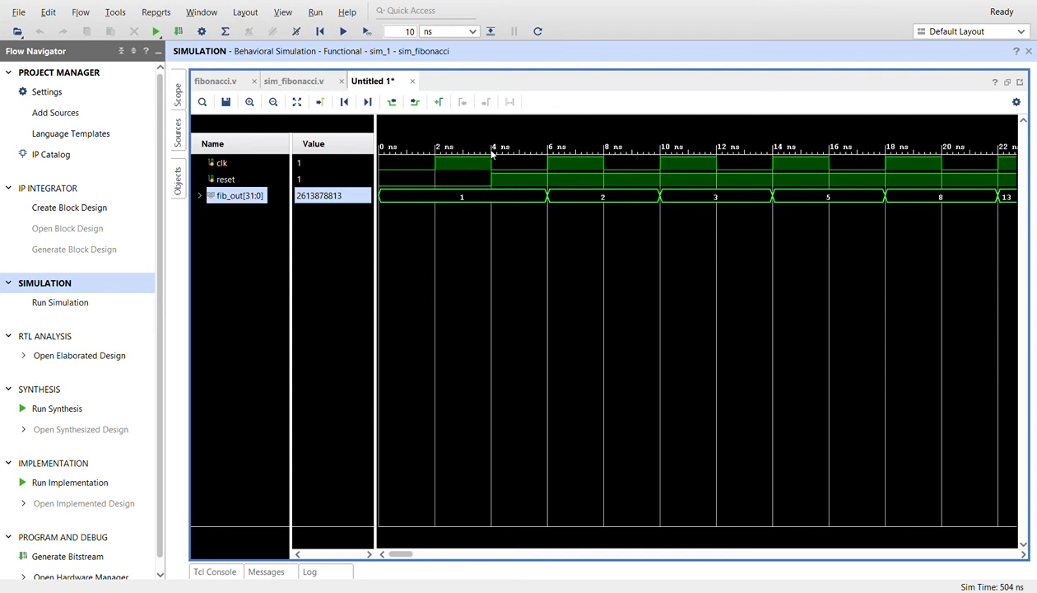
pyautogui.moveTo(511, 188)
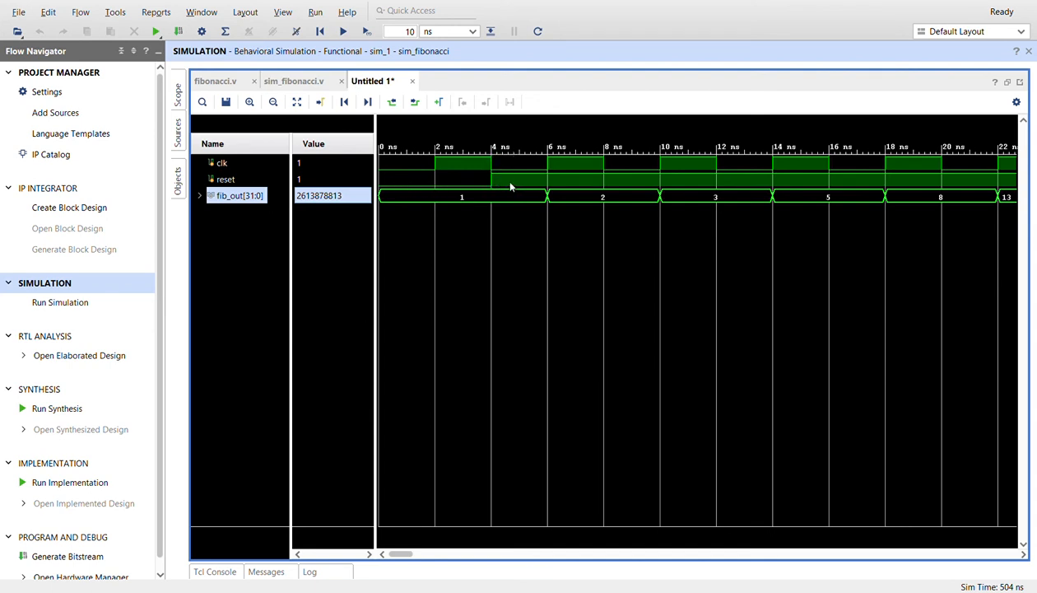
pyautogui.moveTo(550, 175)
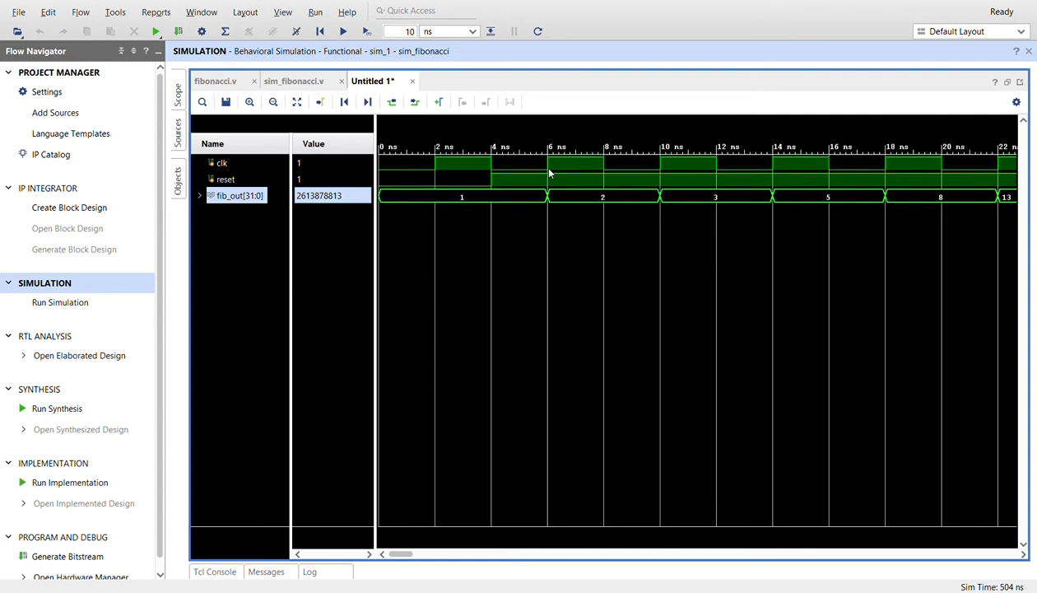
pyautogui.moveTo(649, 232)
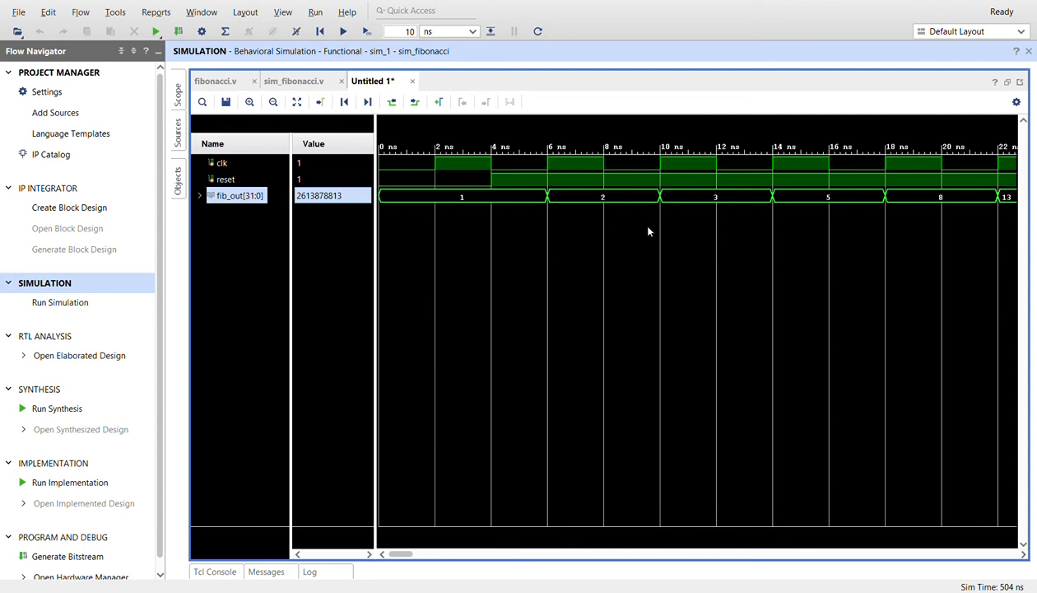
pyautogui.moveTo(484, 207)
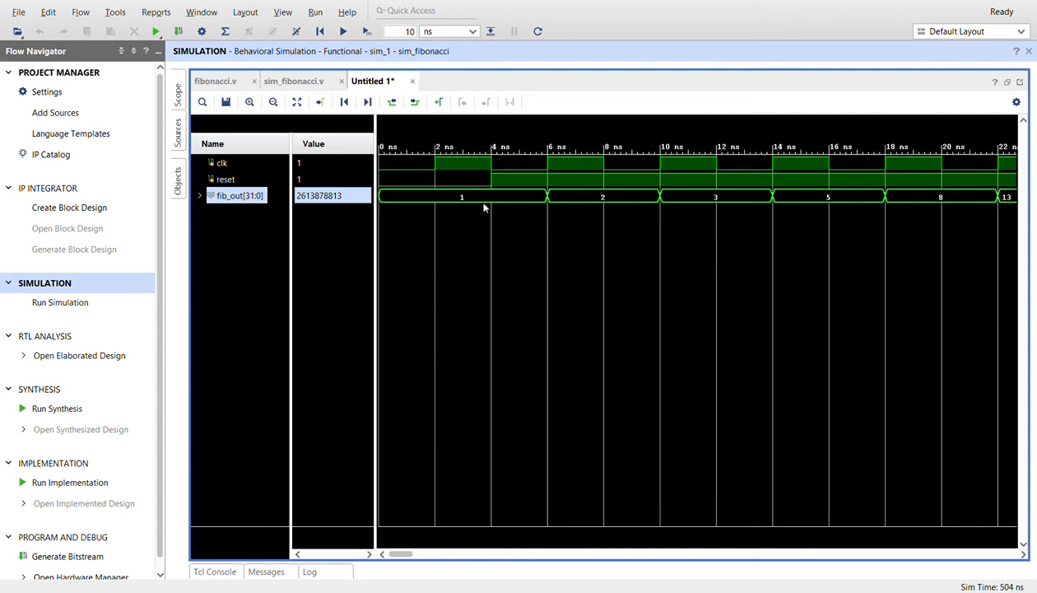
pyautogui.moveTo(672, 227)
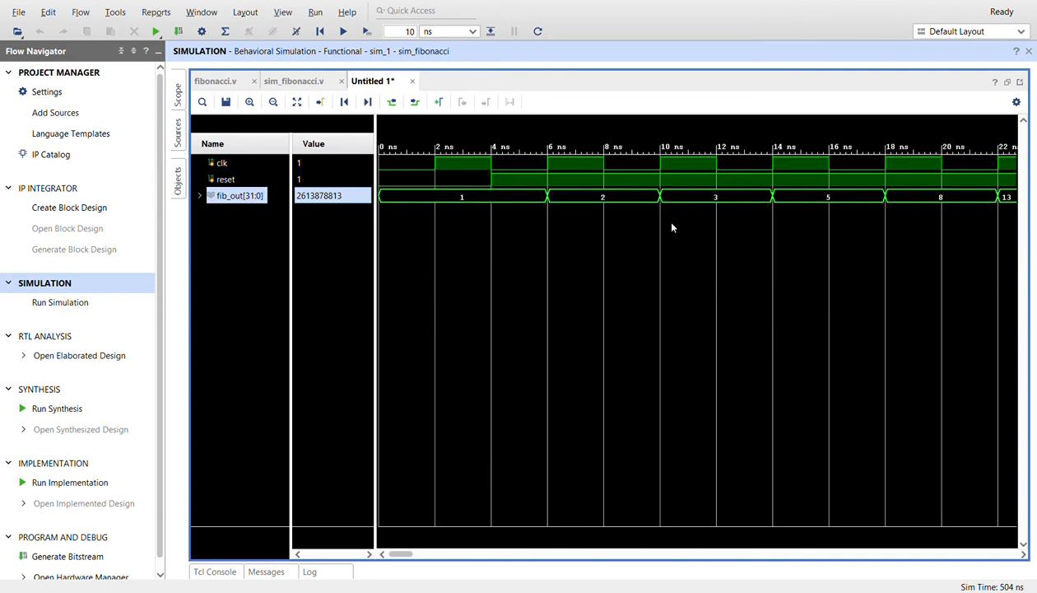
pyautogui.moveTo(912, 206)
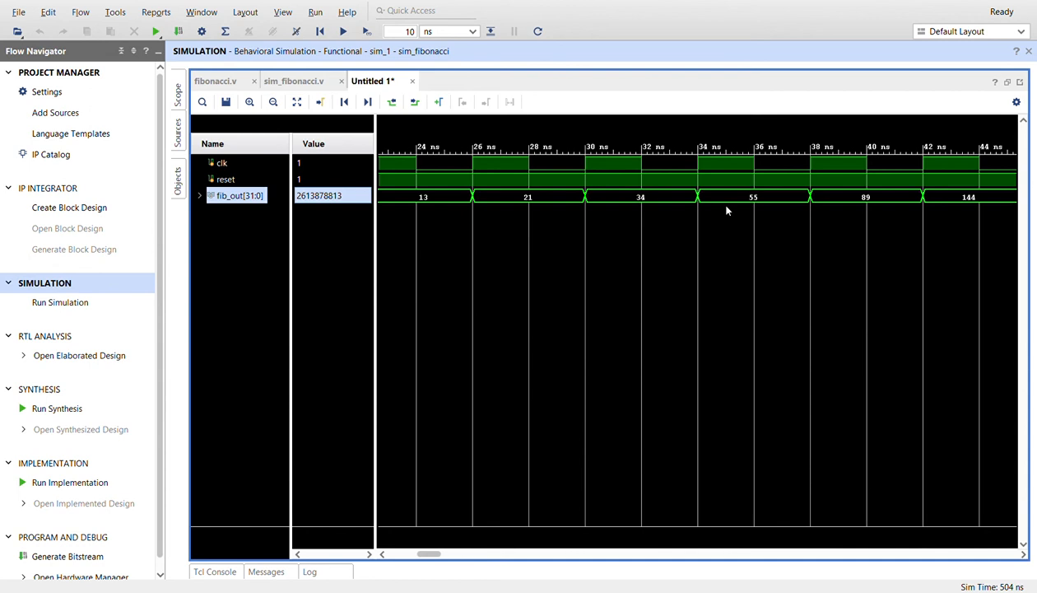
pyautogui.moveTo(871, 556)
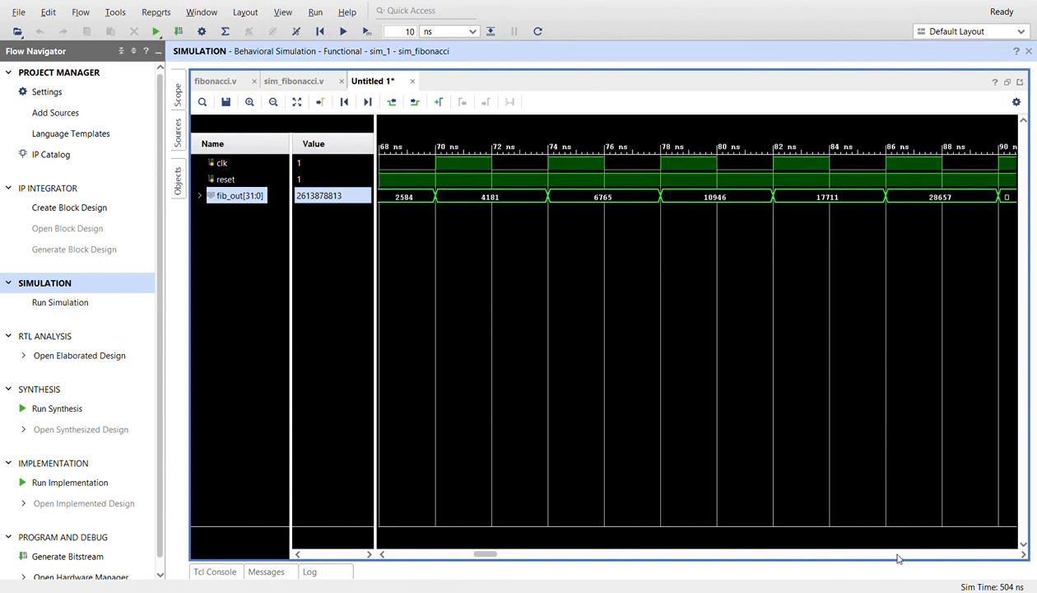
pyautogui.moveTo(922, 555)
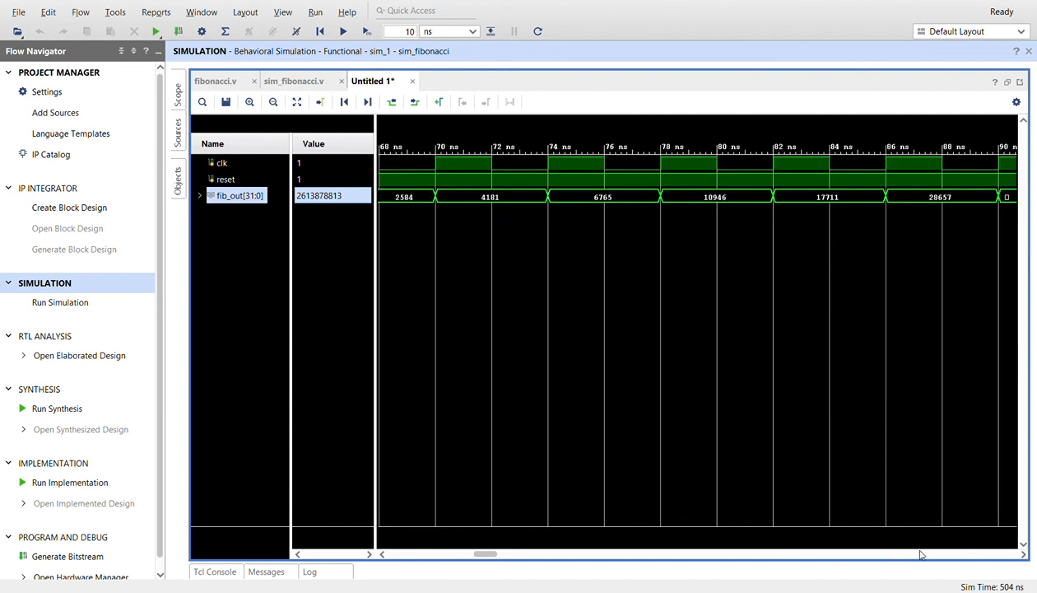
pyautogui.moveTo(485, 553); pyautogui.dragTo(542, 554)
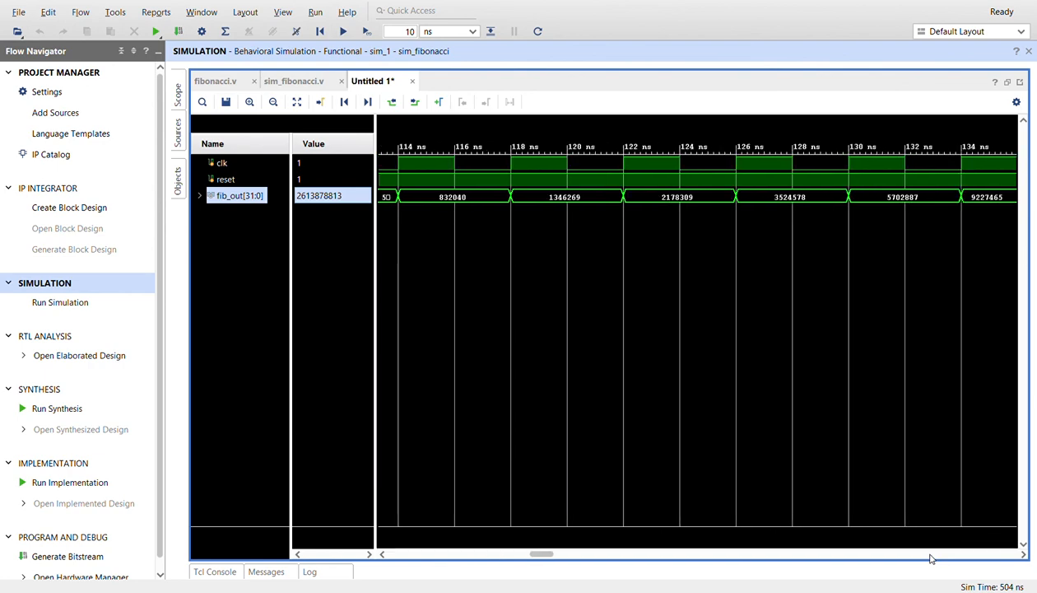
pyautogui.hscroll(3)
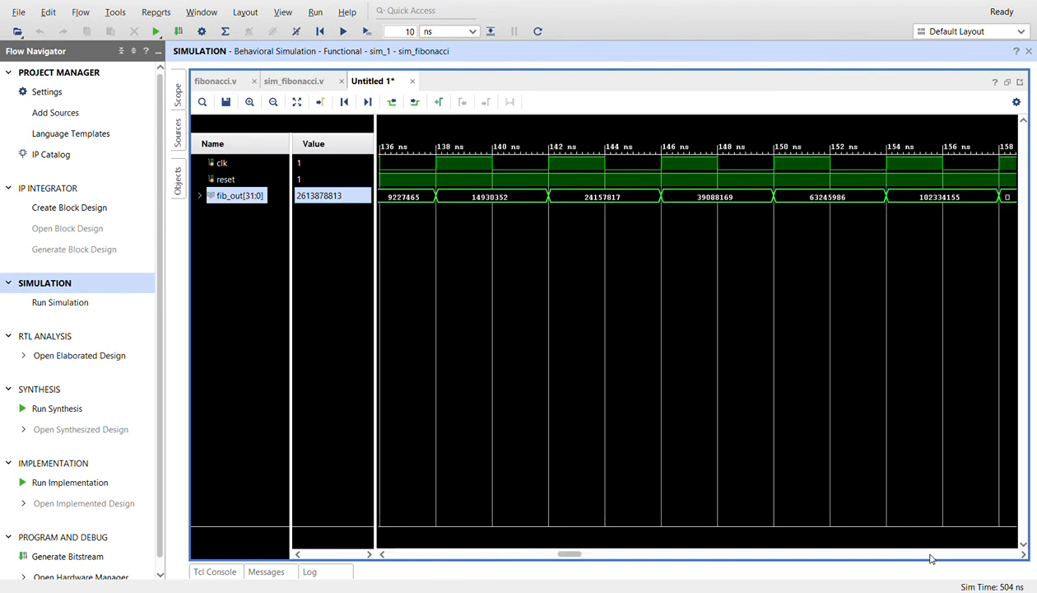
pyautogui.click(216, 80)
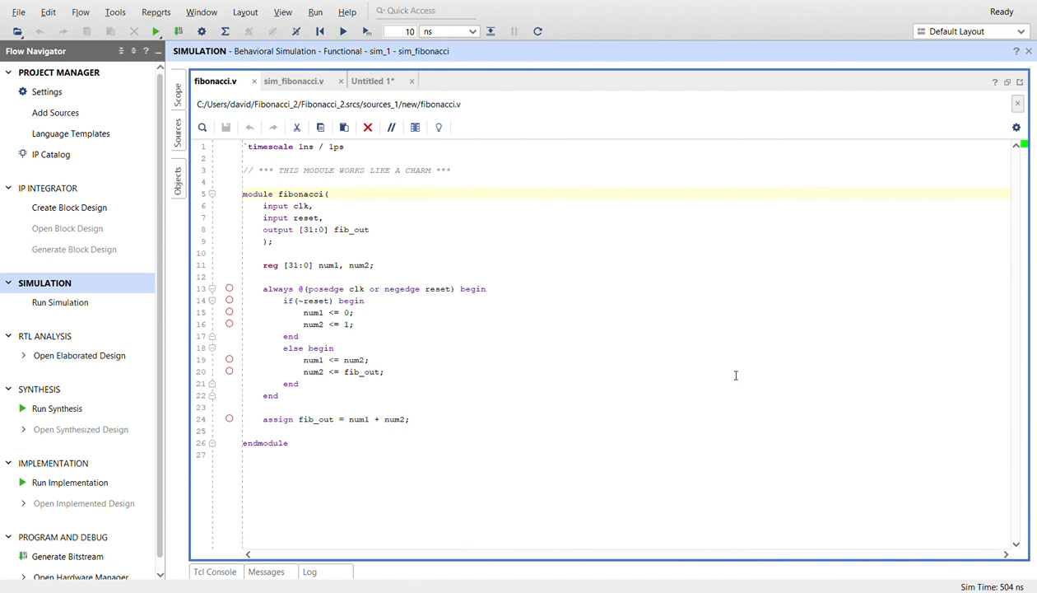
pyautogui.moveTo(746, 365)
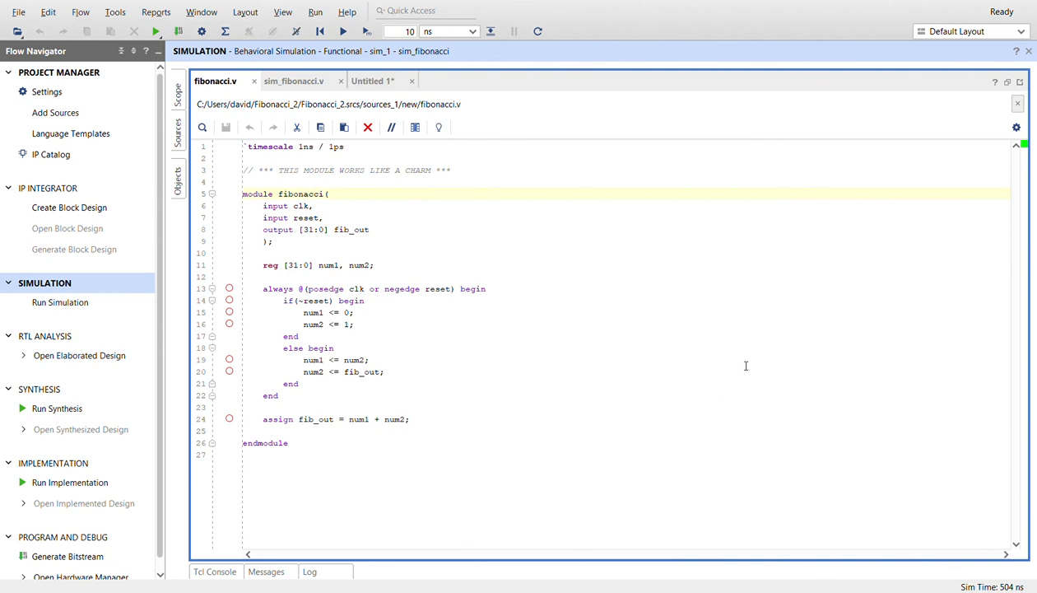
pyautogui.moveTo(733, 332)
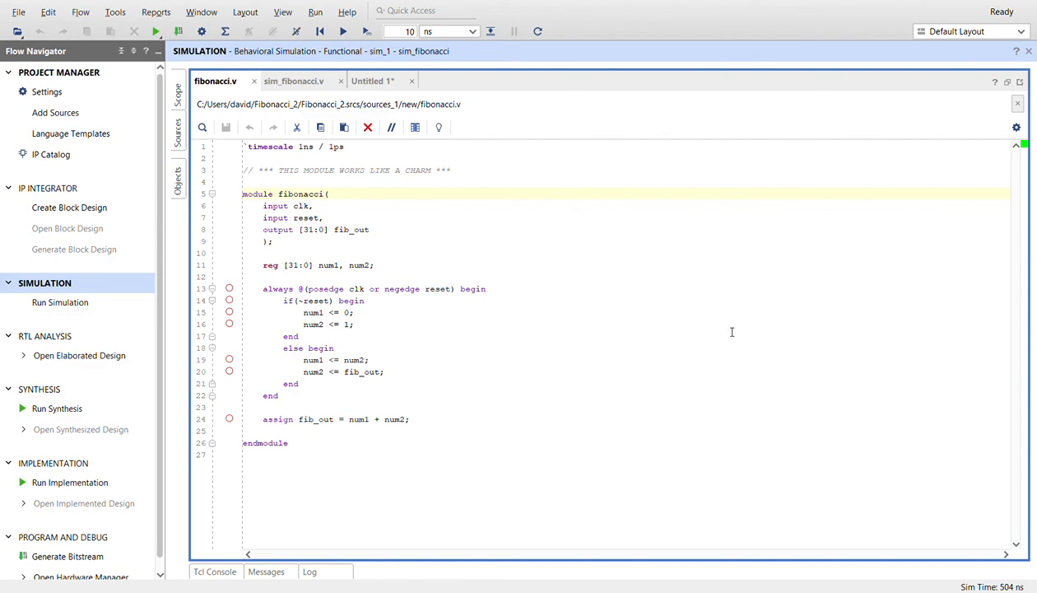